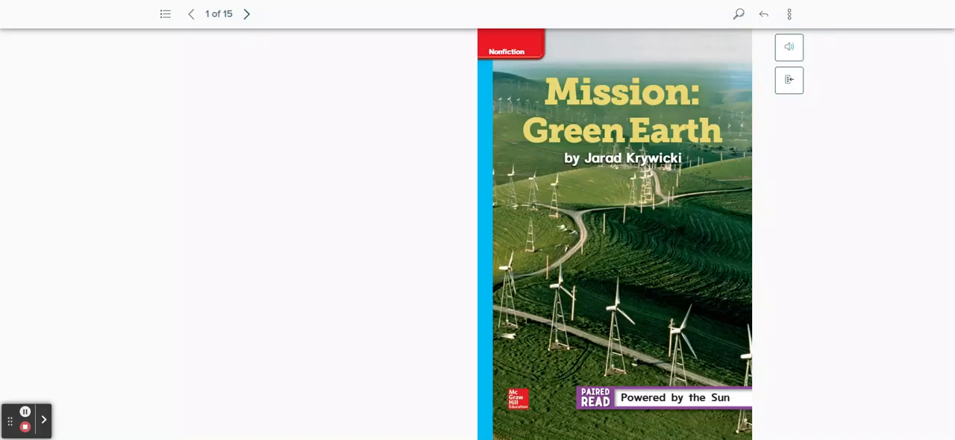
Turn from the cover to page 2, the Strategies & Skills and contents spread.
{"action": "left_click", "coordinate": [247, 13]}
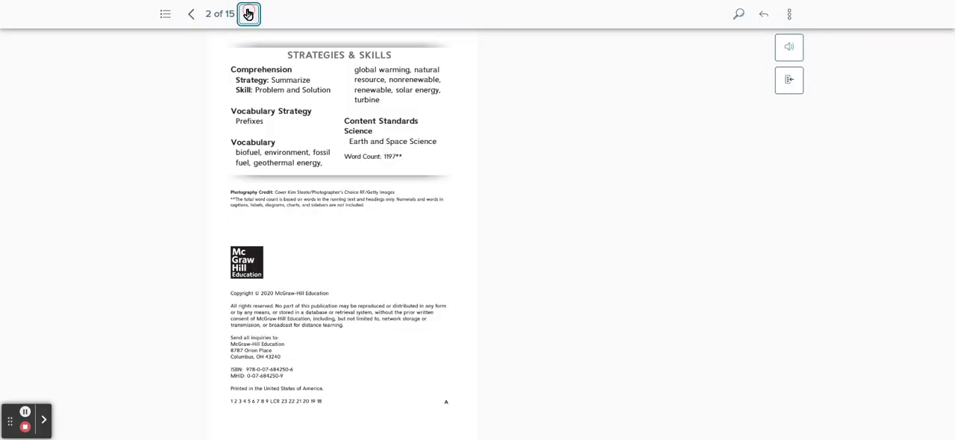
{"action": "left_click", "coordinate": [248, 13]}
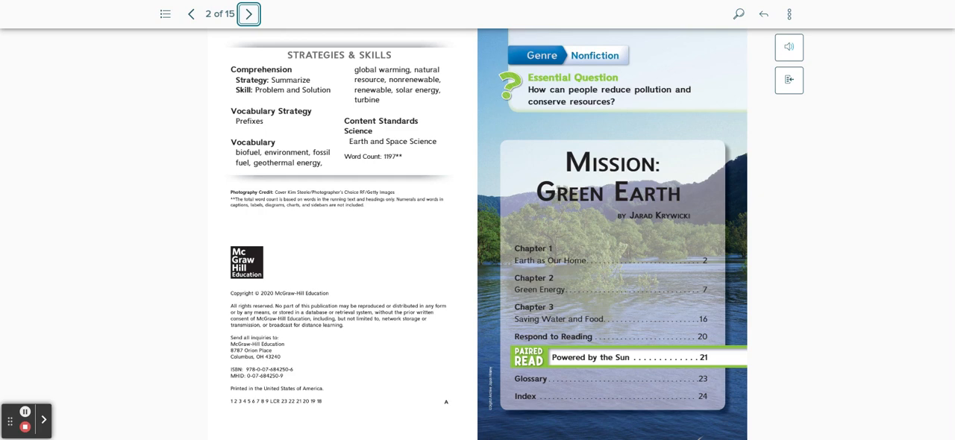
Advance to page 3, showing Chapter 1 'Earth as Our Home' and 'A Green World'.
{"action": "left_click", "coordinate": [247, 13]}
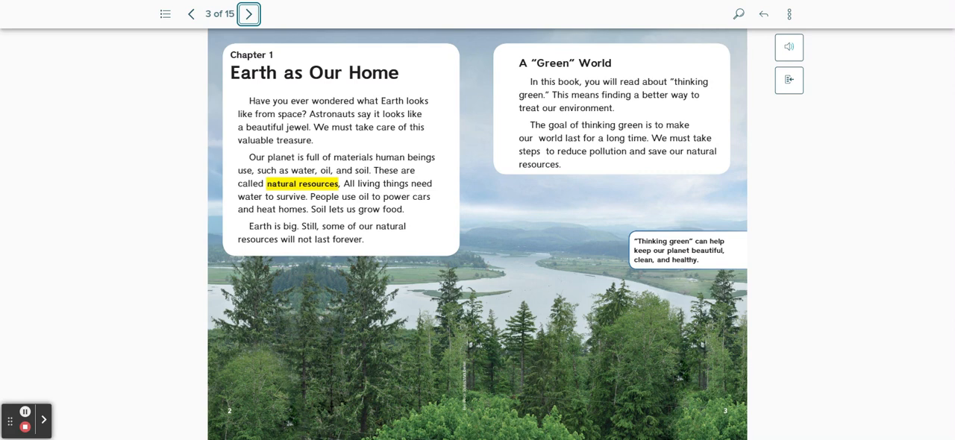
Advance to pages 4–5, 'Is Earth Getting Hotter?' and 'The Fossil Fuel Habit'.
{"action": "left_click", "coordinate": [248, 13]}
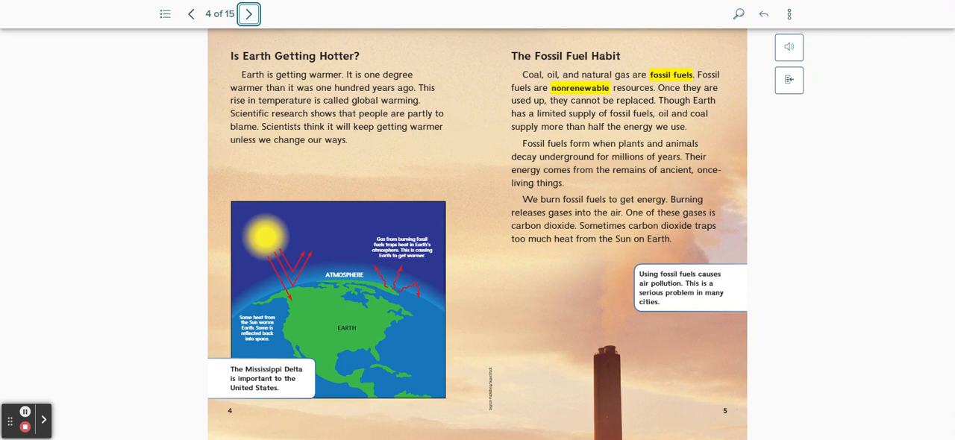
Advance to pages 6–7, 'The Land-Clearing Habit' and Chapter 2 'Green Energy'.
{"action": "left_click", "coordinate": [248, 13]}
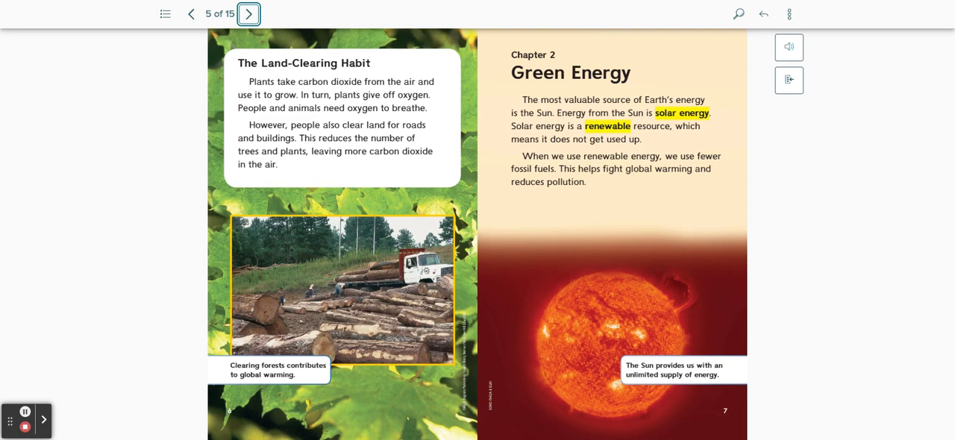
Advance to pages 8–9, 'Raw Energy' and 'Using Sun Power'.
{"action": "left_click", "coordinate": [249, 14]}
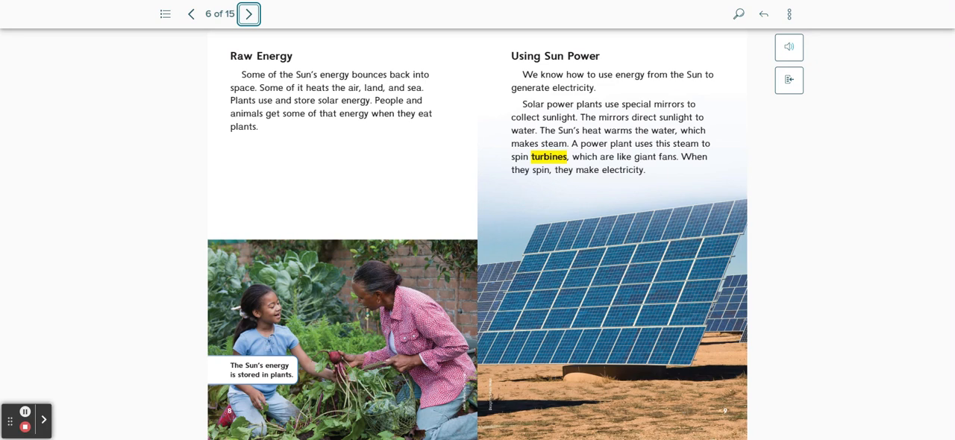
Page through the wind, water and geothermal spreads to pages 14–15.
{"action": "left_click", "coordinate": [247, 13]}
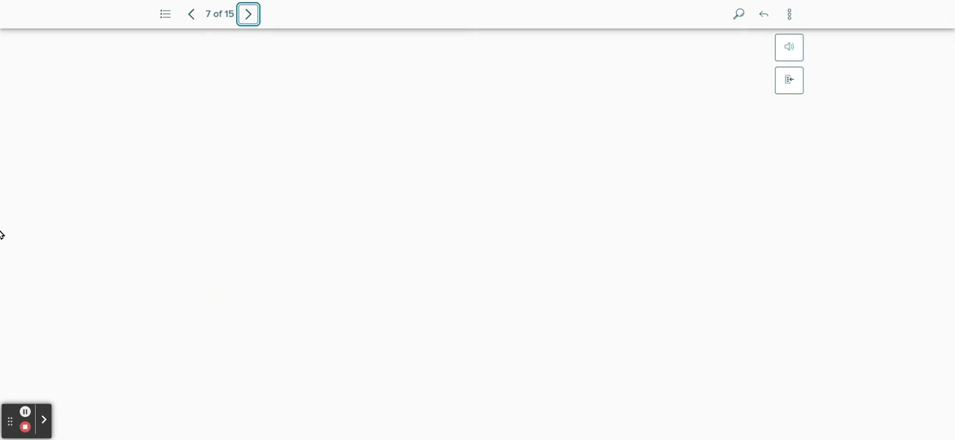
{"action": "left_click", "coordinate": [248, 14]}
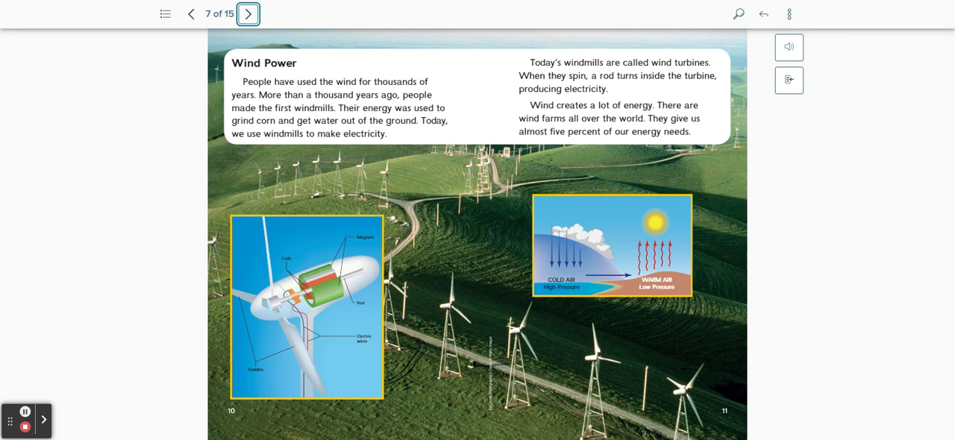
{"action": "left_click", "coordinate": [248, 14]}
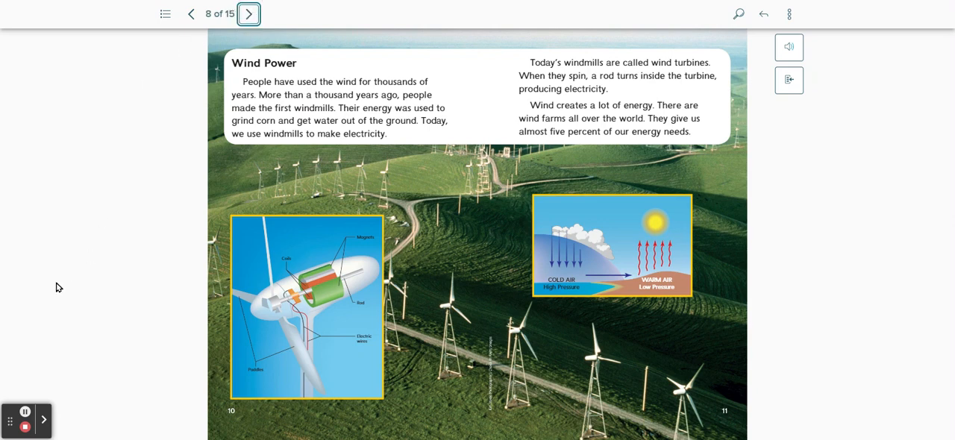
{"action": "left_click", "coordinate": [247, 13]}
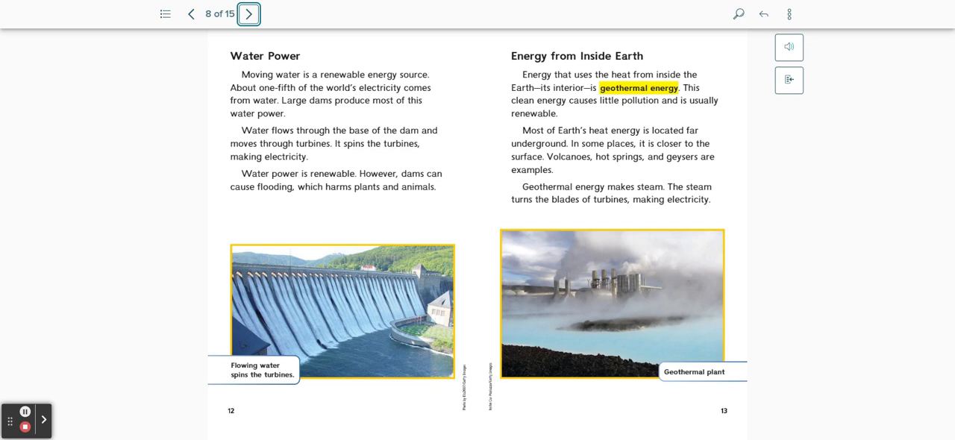
{"action": "mouse_move", "coordinate": [43, 210]}
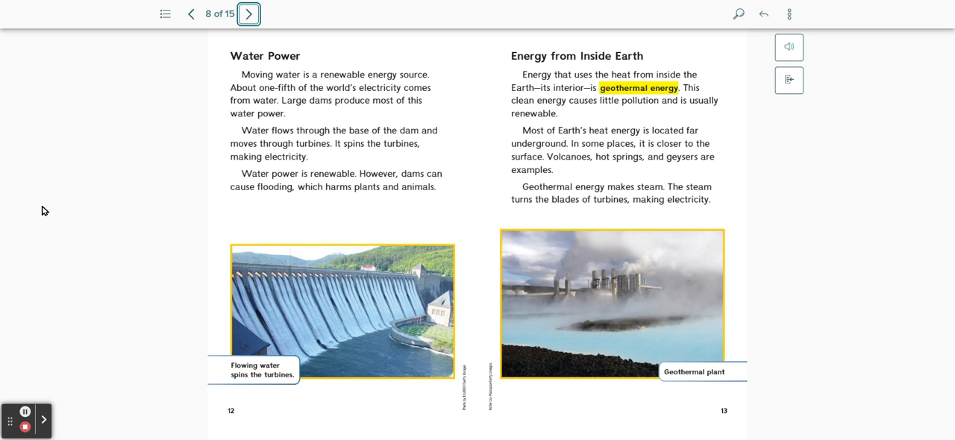
{"action": "mouse_move", "coordinate": [282, 400]}
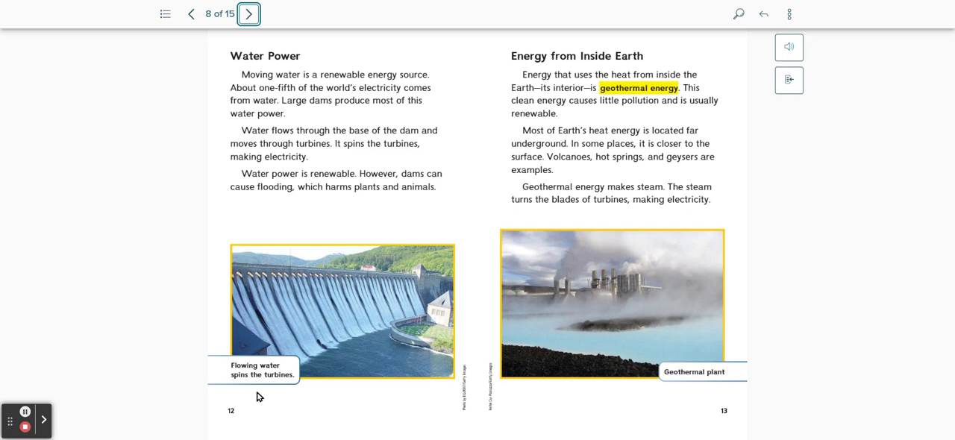
{"action": "mouse_move", "coordinate": [688, 404]}
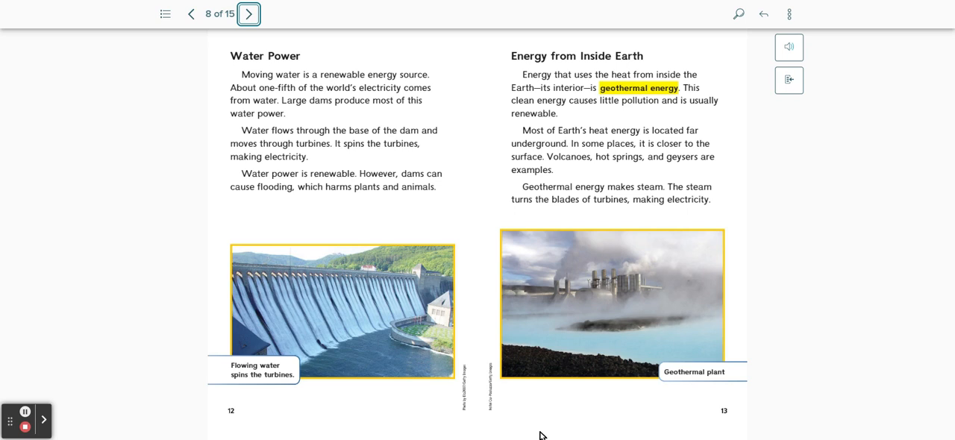
{"action": "left_click", "coordinate": [247, 13]}
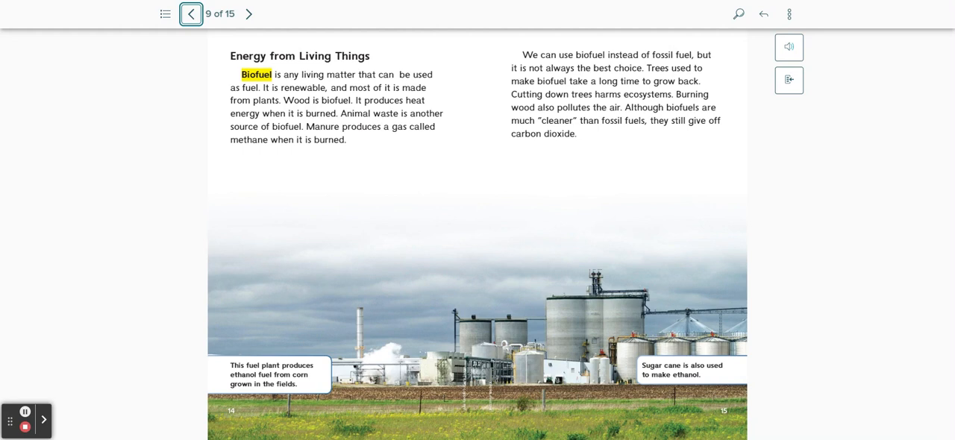
Move past the biofuel spread to Chapter 3 'Saving Water and Food', pages 16–17.
{"action": "left_click", "coordinate": [250, 14]}
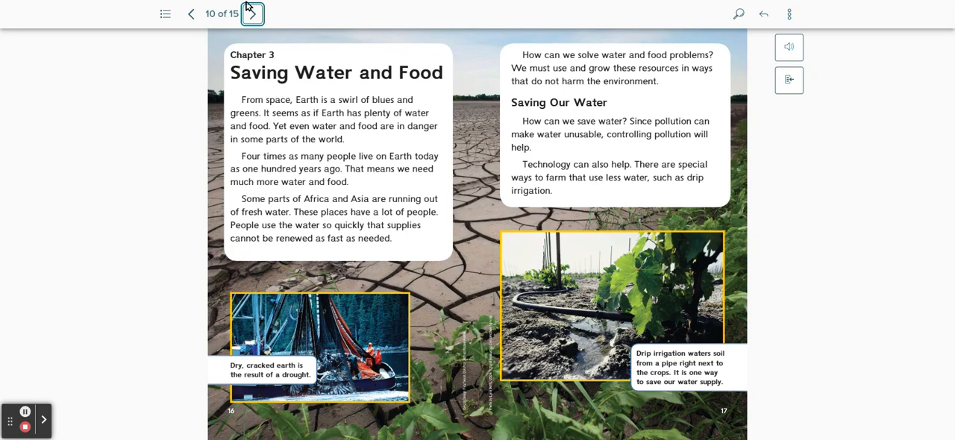
Advance to pages 18–19, 'Saving Our Food' and 'Our Most Important Resource'.
{"action": "left_click", "coordinate": [250, 13]}
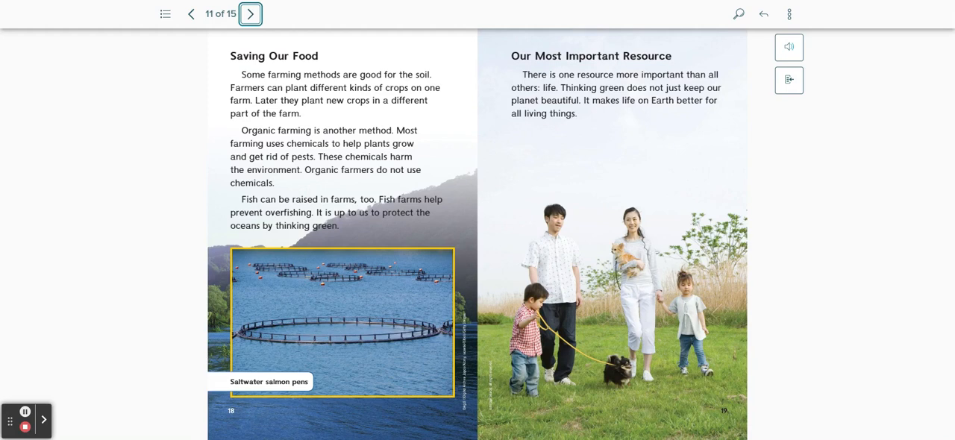